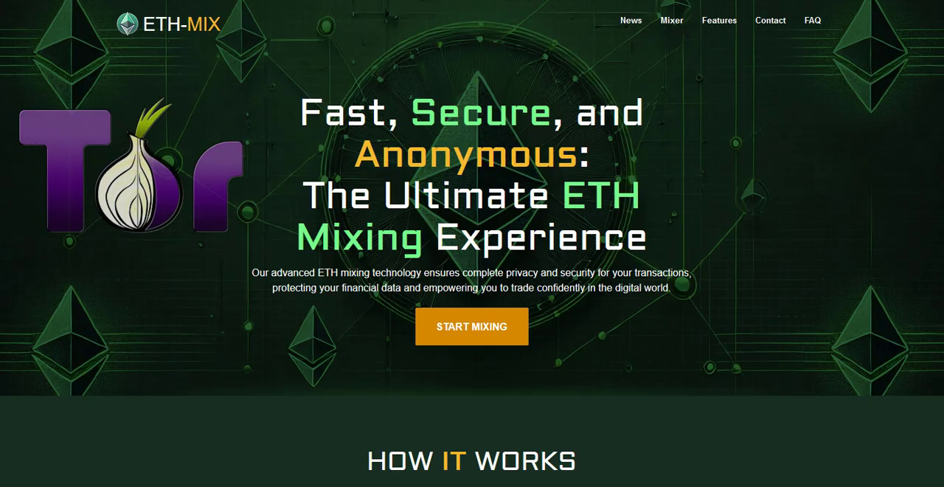
pyautogui.scroll(-3)
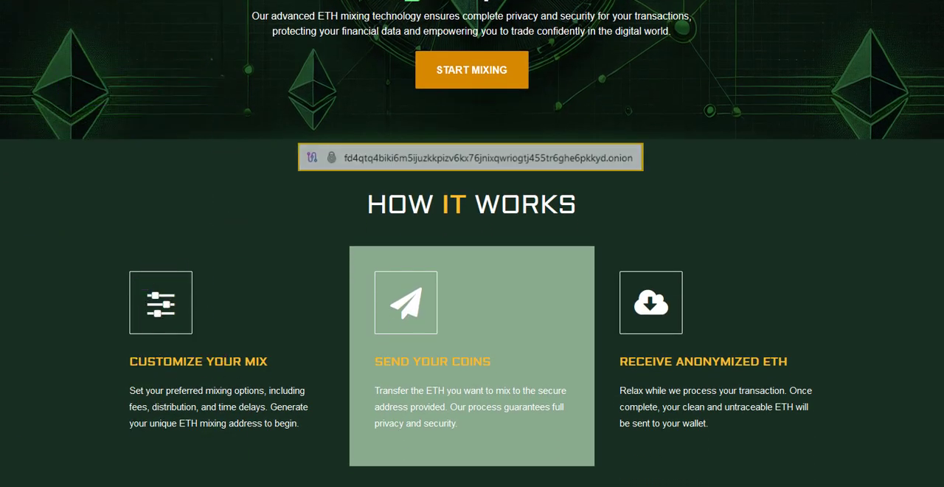
pyautogui.scroll(3)
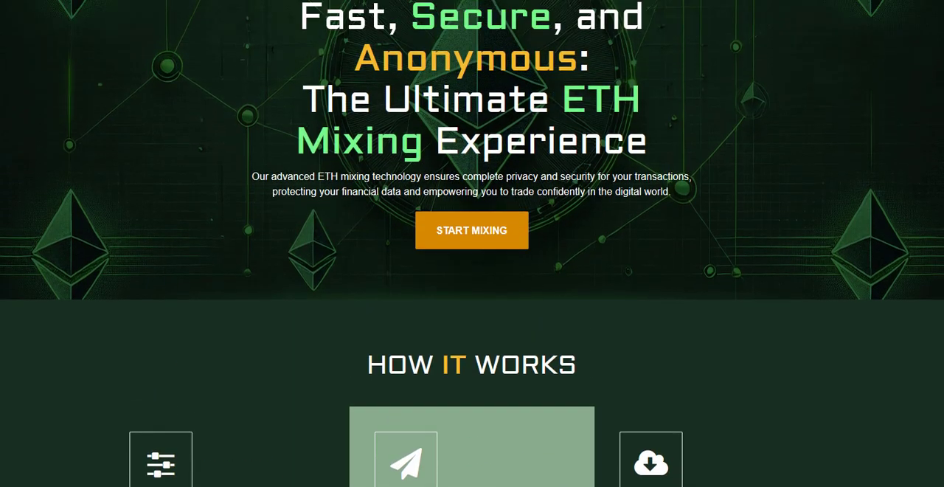
pyautogui.scroll(3)
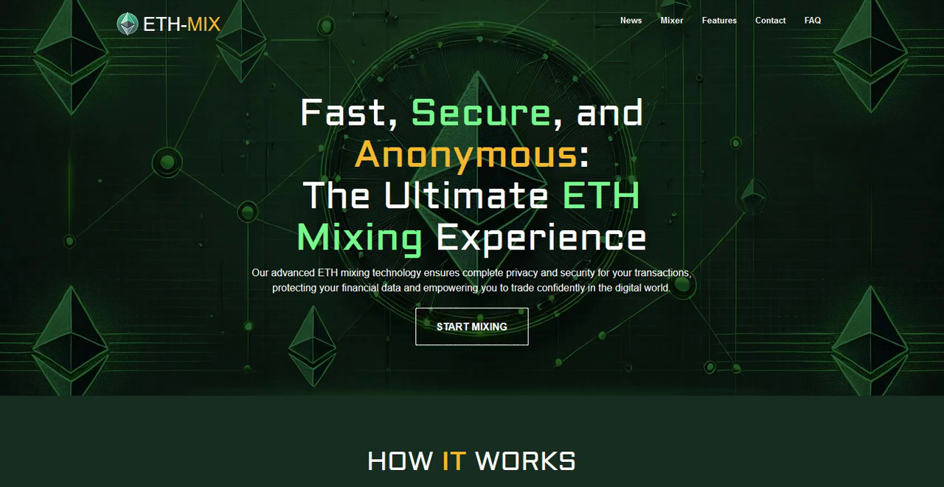
pyautogui.click(471, 326)
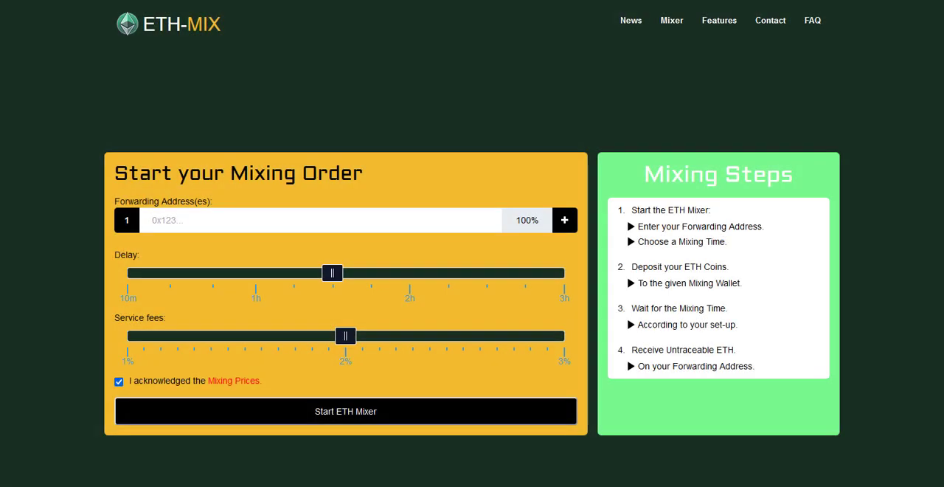
pyautogui.click(345, 411)
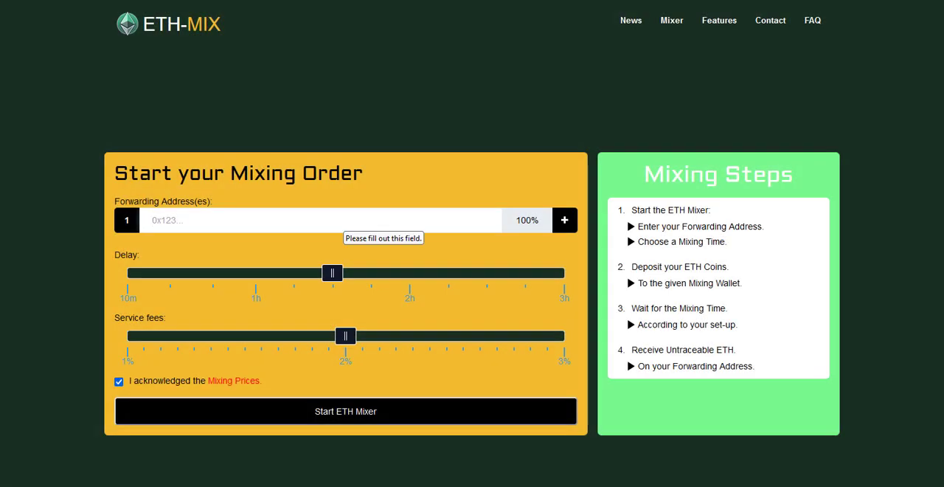
pyautogui.write('0xD780b76db2B25202E0d47eFE11d104E17b5c364D')
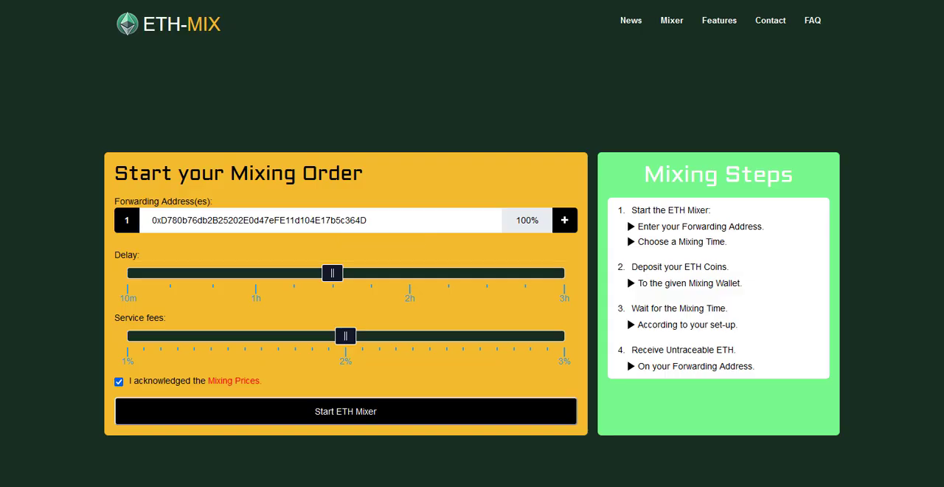
pyautogui.click(564, 220)
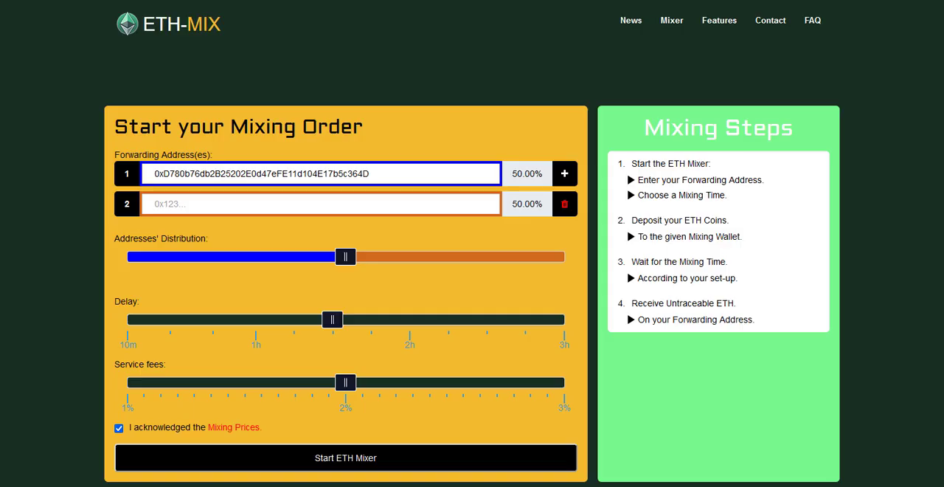
pyautogui.click(565, 203)
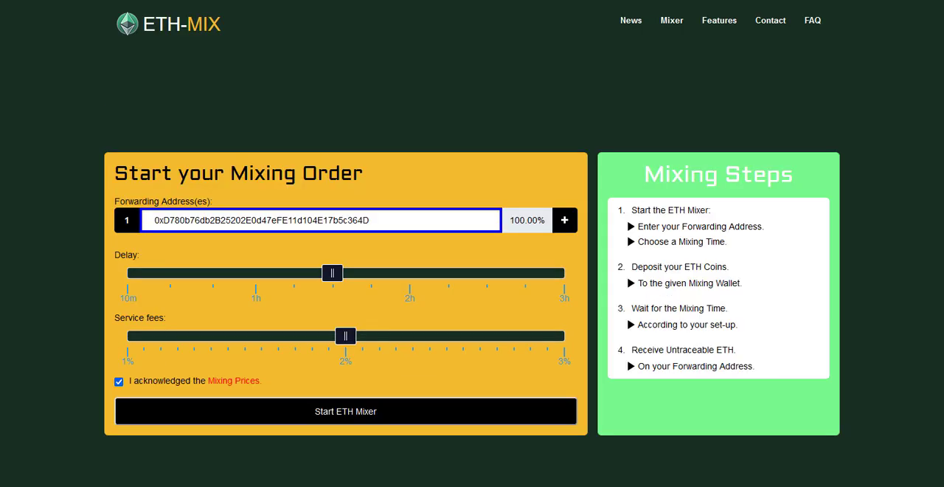
# Step: Drag the mixing delay down from 84 to 29 minutes, then near its minimum
pyautogui.moveTo(332, 272); pyautogui.dragTo(317, 272)
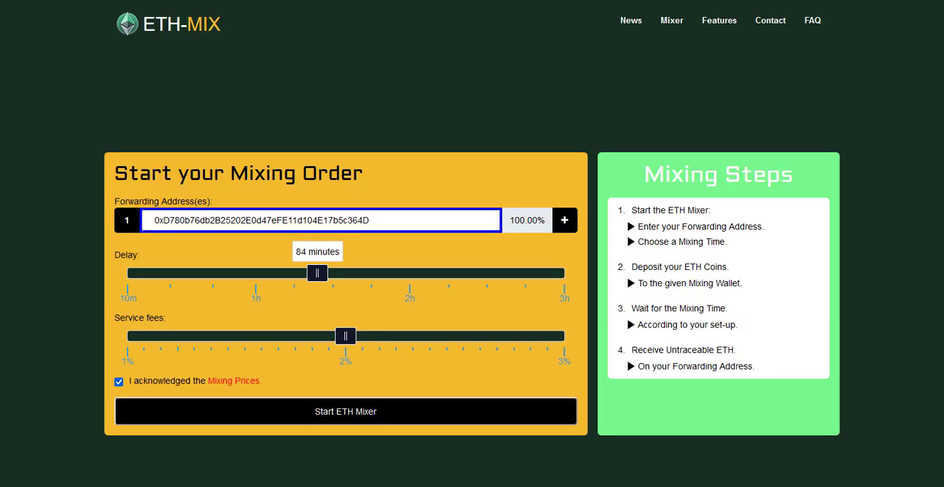
pyautogui.moveTo(317, 272); pyautogui.dragTo(176, 273)
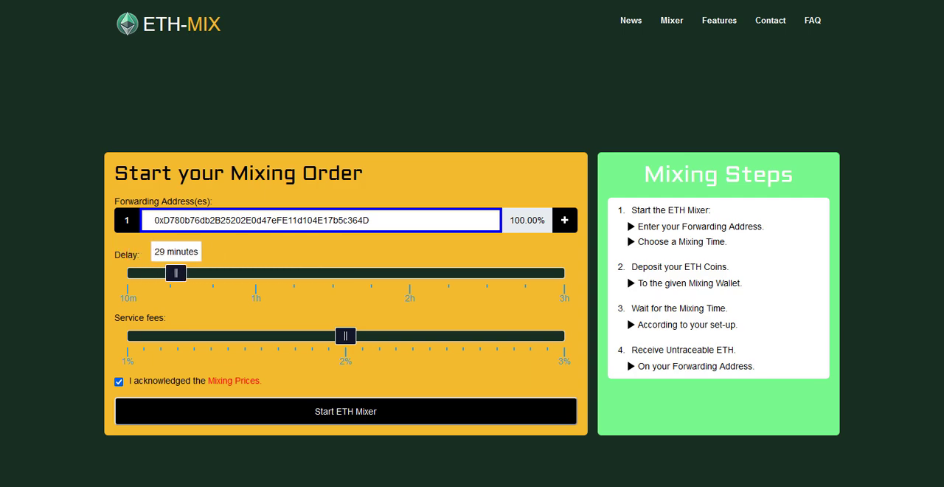
pyautogui.moveTo(176, 272); pyautogui.dragTo(145, 273)
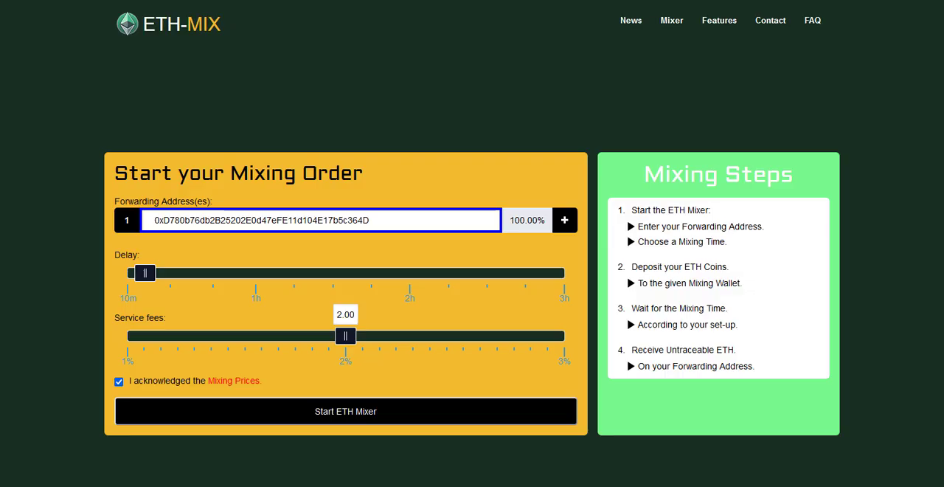
# Step: Move the service fee slider to about 1.08, then 1.88, and back to 2%
pyautogui.moveTo(345, 335); pyautogui.dragTo(144, 335)
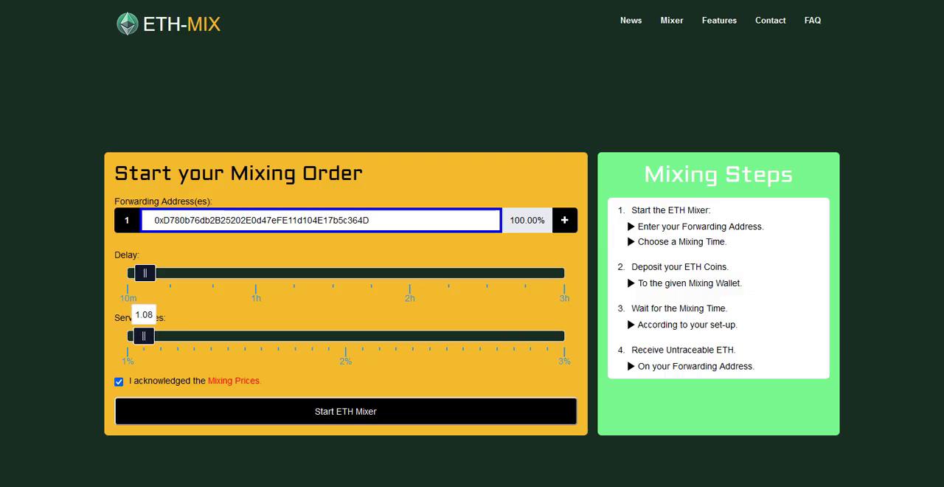
pyautogui.moveTo(144, 336); pyautogui.dragTo(319, 336)
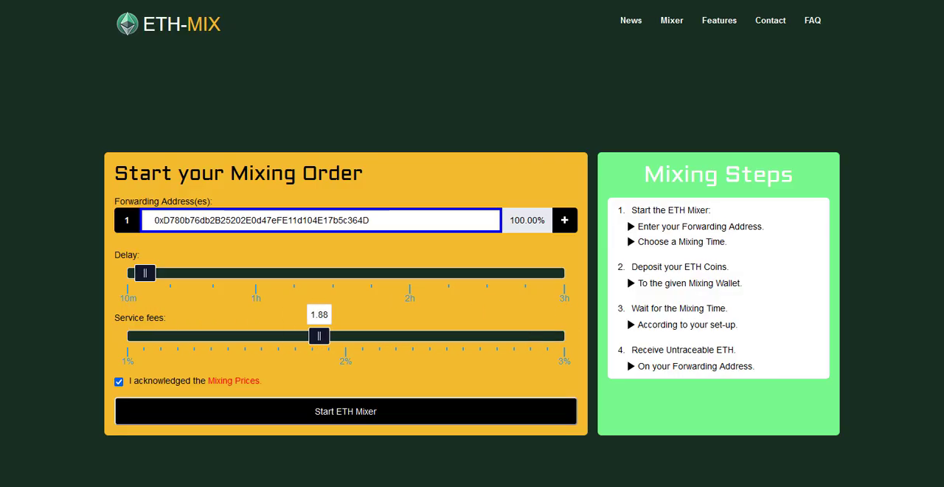
pyautogui.moveTo(319, 336); pyautogui.dragTo(346, 336)
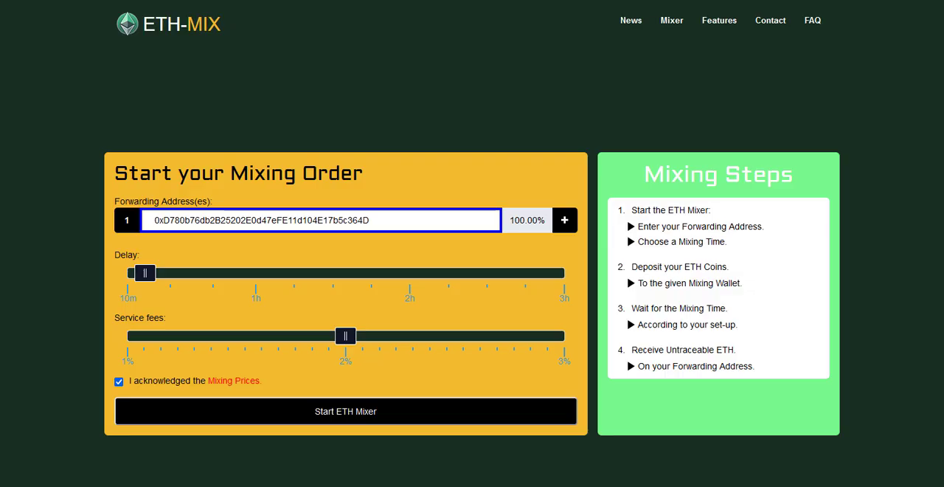
pyautogui.click(345, 410)
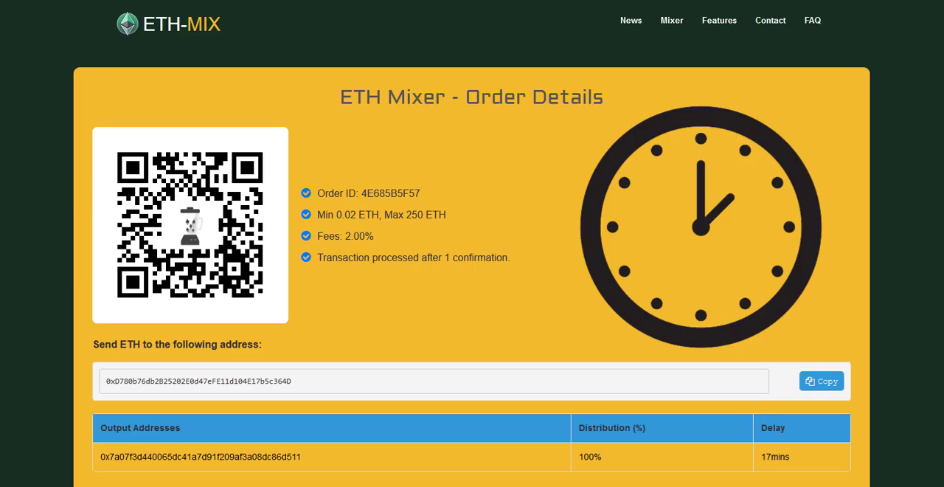
pyautogui.scroll(-3)
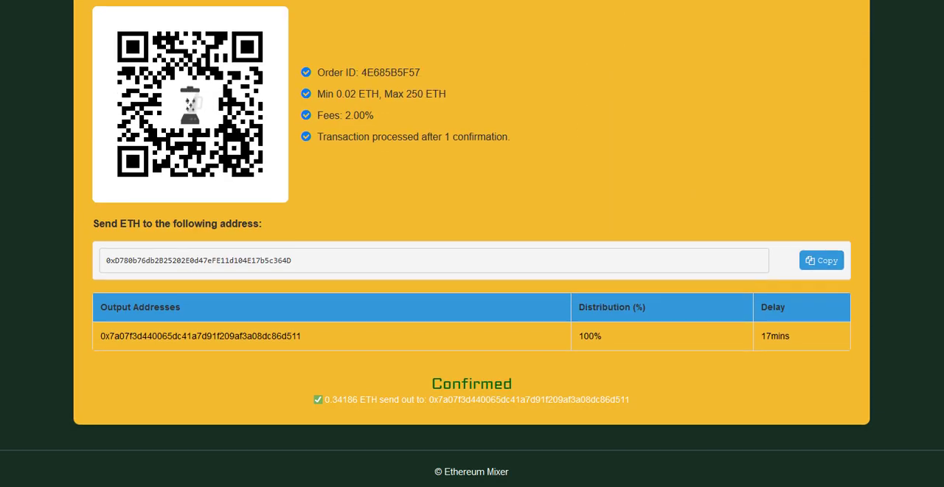